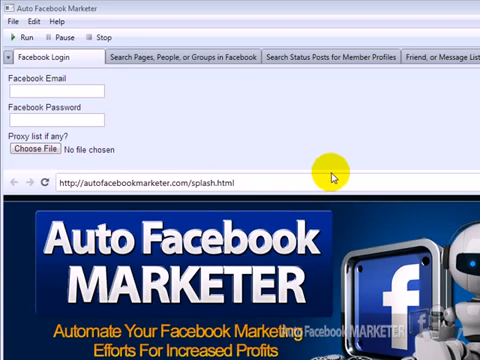
mouse_move(284, 136)
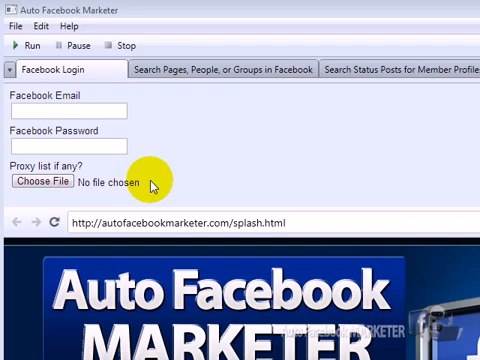
mouse_move(56, 182)
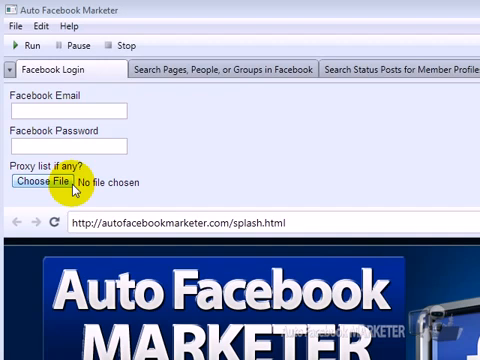
mouse_move(384, 100)
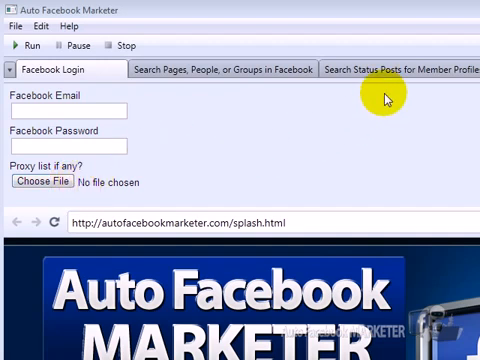
mouse_move(404, 72)
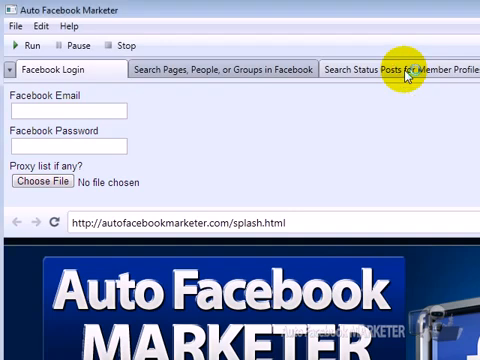
- Review the member-profile status-post search with its empty keyword, gender and save-profiles fields
left_click(400, 68)
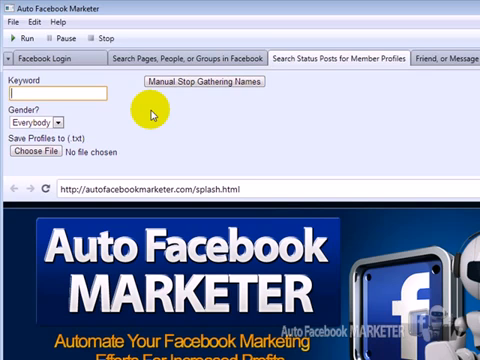
mouse_move(148, 114)
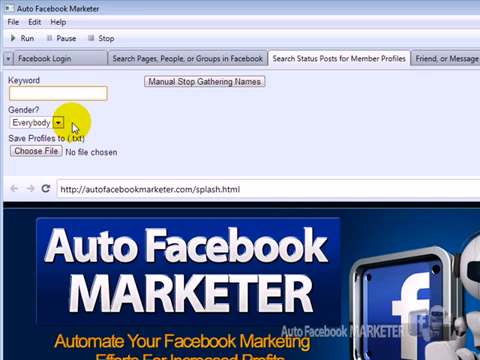
left_click(72, 122)
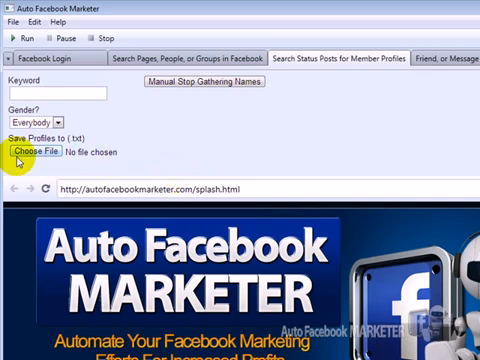
mouse_move(112, 156)
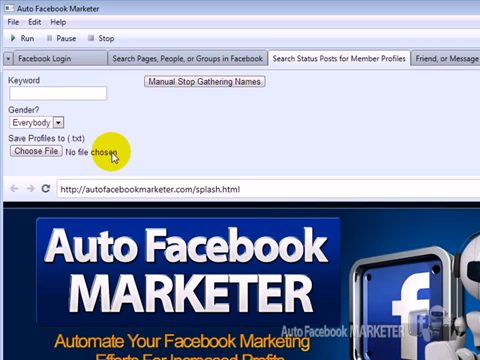
mouse_move(444, 60)
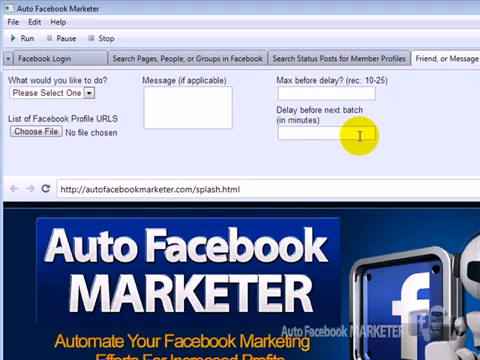
mouse_move(224, 160)
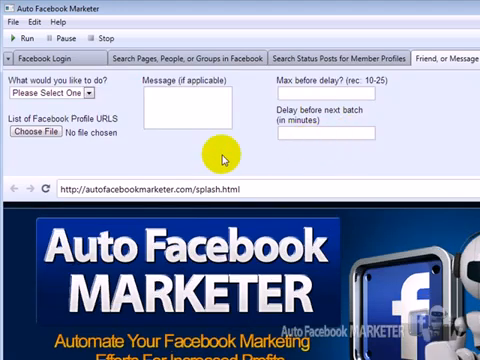
mouse_move(76, 144)
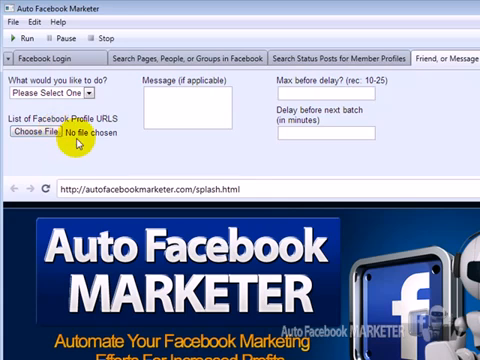
mouse_move(76, 144)
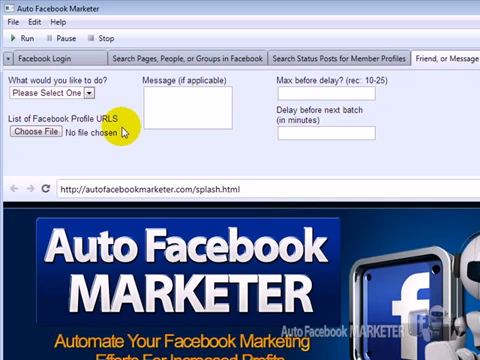
- Choose Message Users with a max delay of 20 and 60 minutes before the next batch
left_click(56, 92)
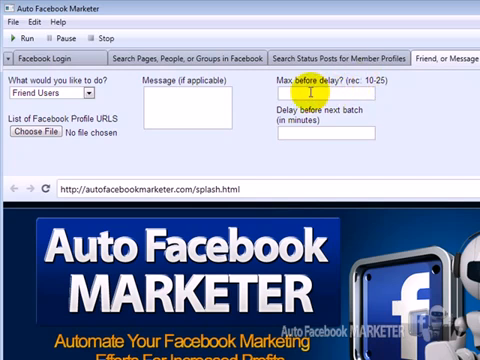
type("20")
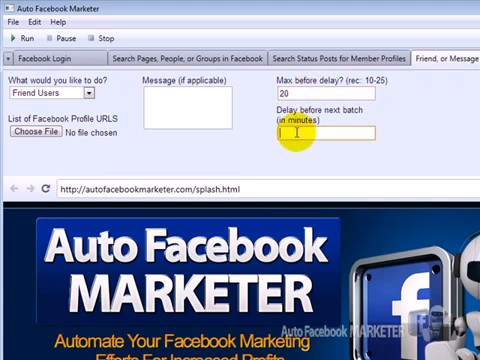
type("60")
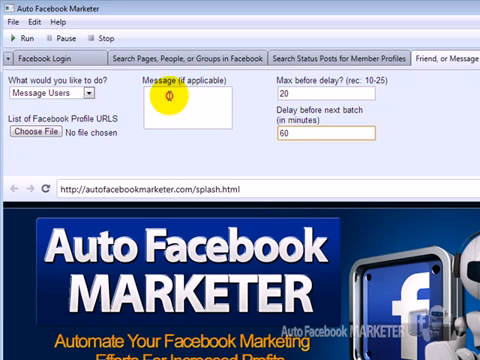
- Enter the spintax message {Hi there|Hello} in the Message box
left_click(180, 98)
type("Hi ther")
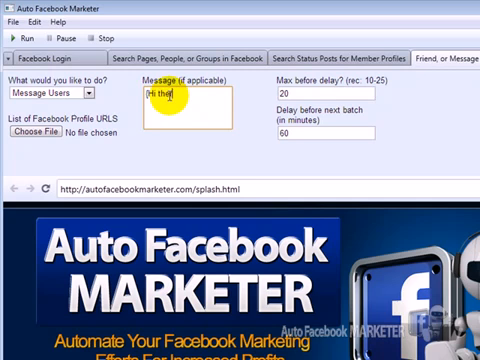
type("|Hello}")
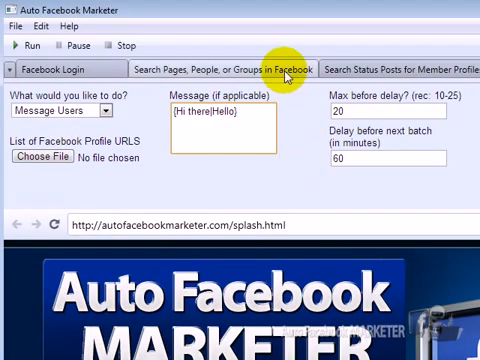
- Enter dog as the Search For term in the page, people and group search
left_click(222, 68)
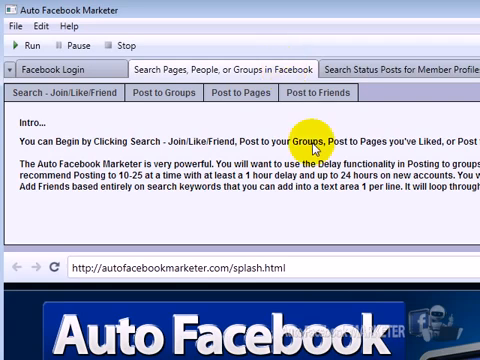
mouse_move(316, 158)
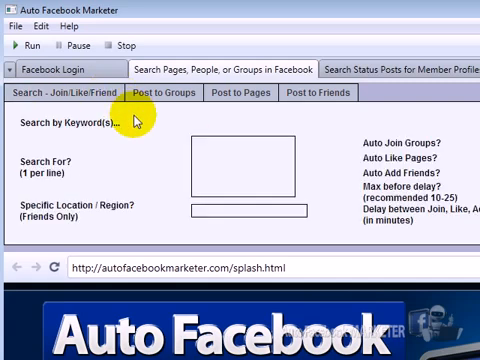
mouse_move(132, 122)
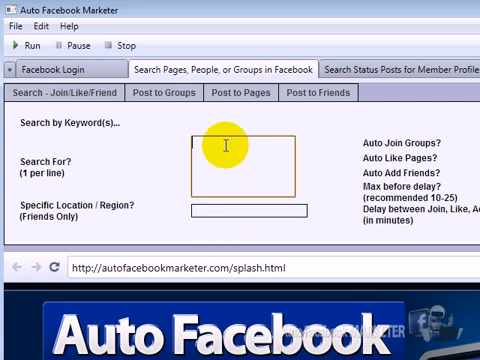
type("dog trai")
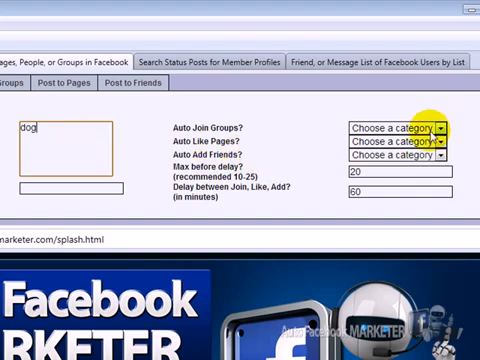
- Set Auto Join Groups to No, Auto Like Pages to Yes and Auto Add Friends to Yes
left_click(396, 128)
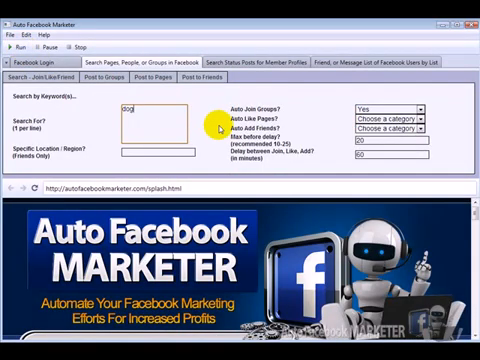
mouse_move(278, 98)
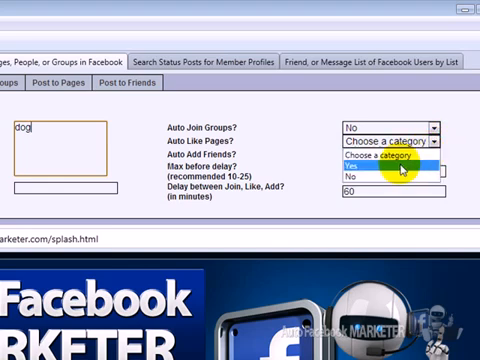
left_click(388, 152)
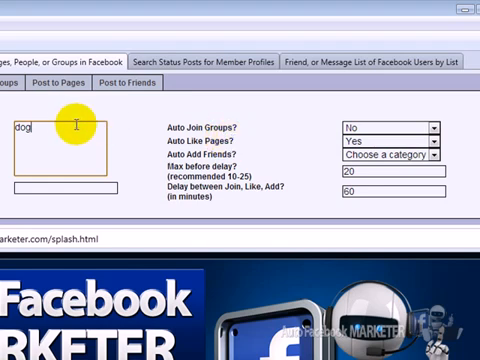
mouse_move(436, 156)
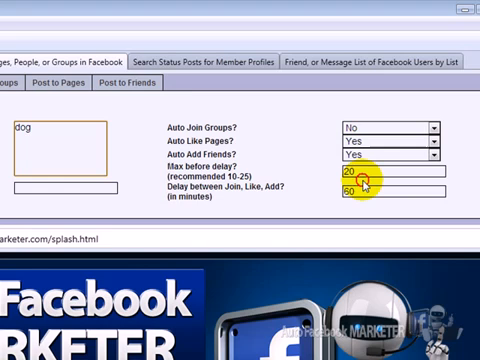
left_click(380, 140)
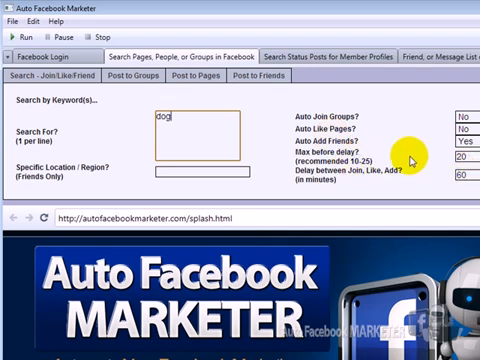
mouse_move(416, 156)
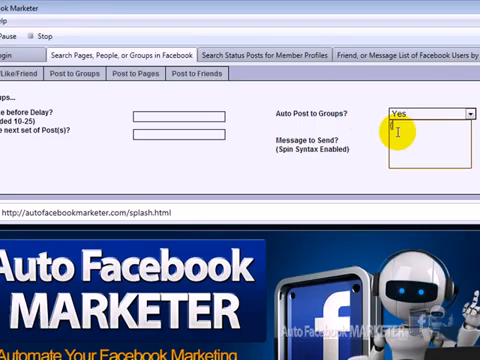
- Enter the group message Hi there|Hello with 60 minutes between post sets
type("Hi there")
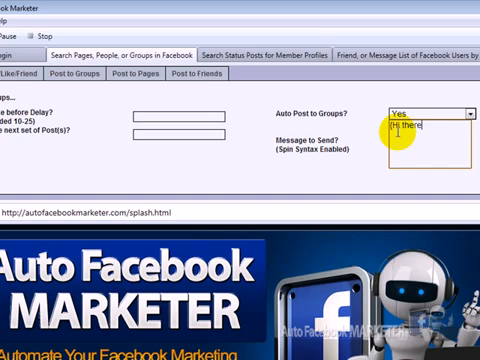
type("|Hello}")
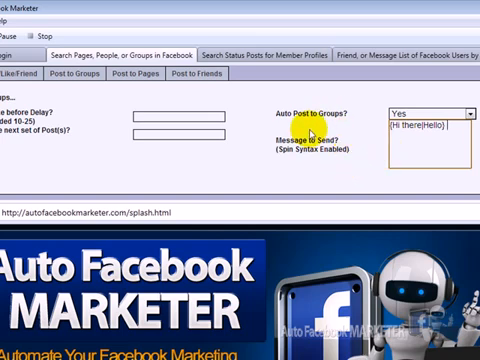
mouse_move(216, 148)
type("15")
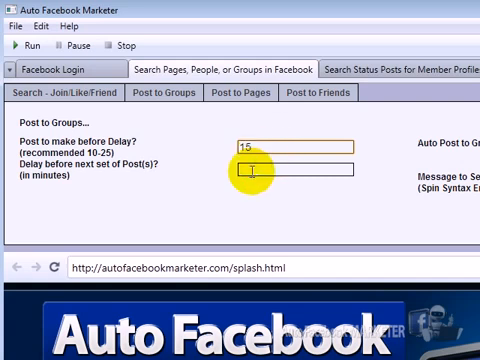
type("60")
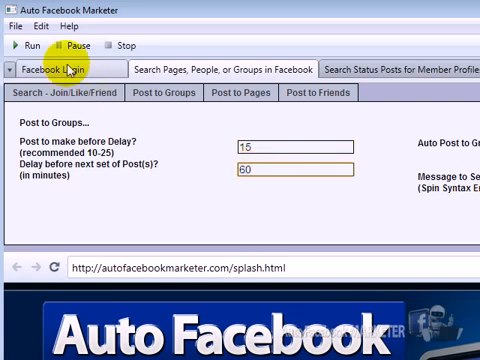
mouse_move(200, 170)
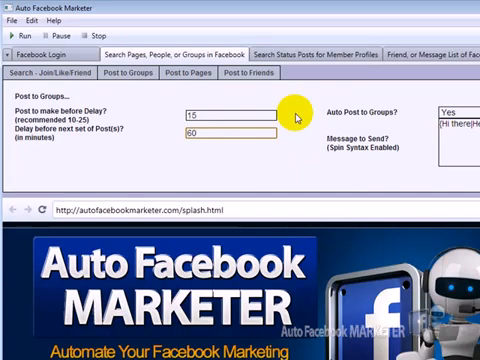
mouse_move(312, 118)
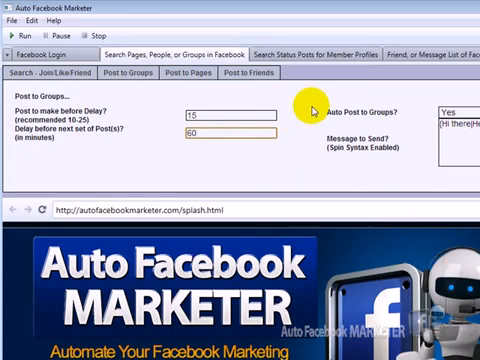
mouse_move(344, 108)
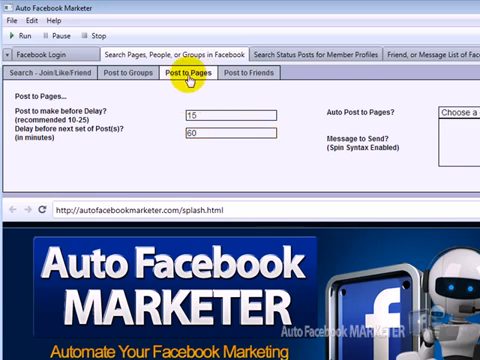
mouse_move(324, 130)
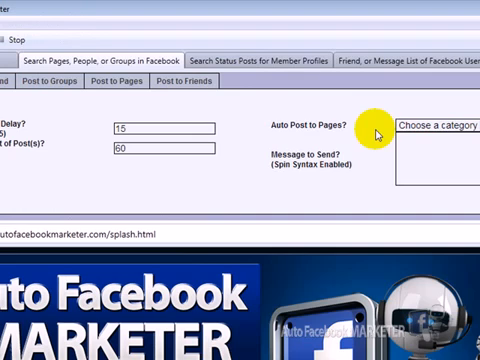
mouse_move(372, 128)
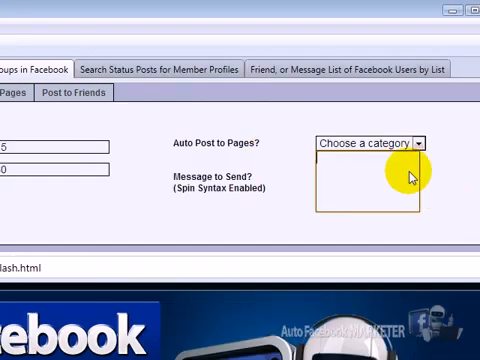
mouse_move(364, 172)
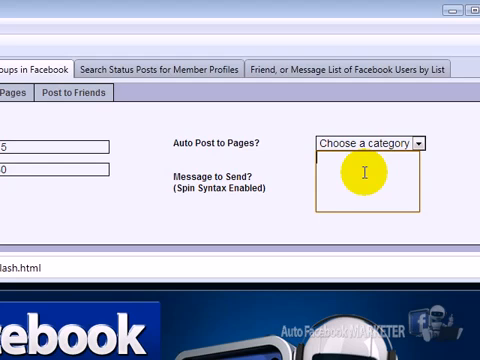
mouse_move(272, 212)
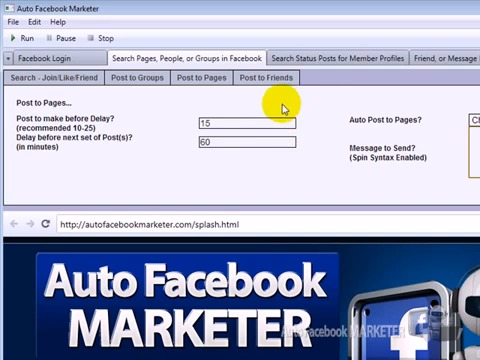
mouse_move(284, 104)
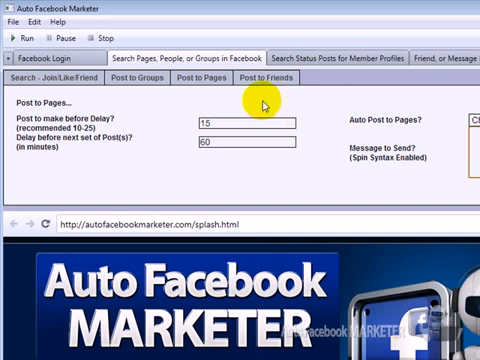
- Switch to the settings for automatically posting to friends
left_click(268, 76)
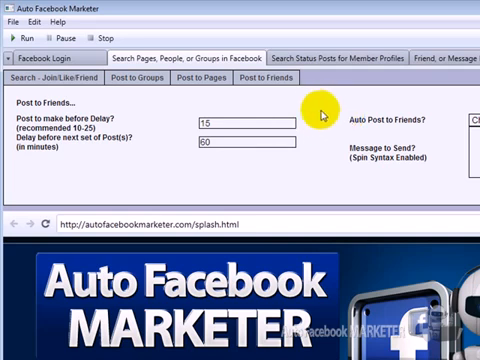
mouse_move(330, 114)
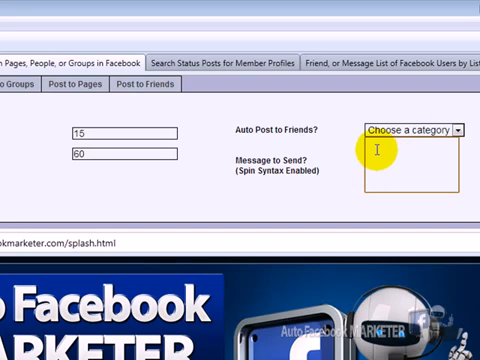
mouse_move(330, 132)
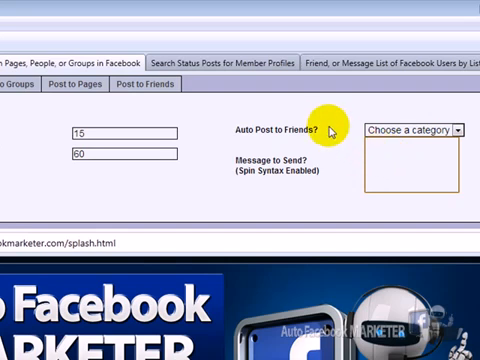
mouse_move(324, 132)
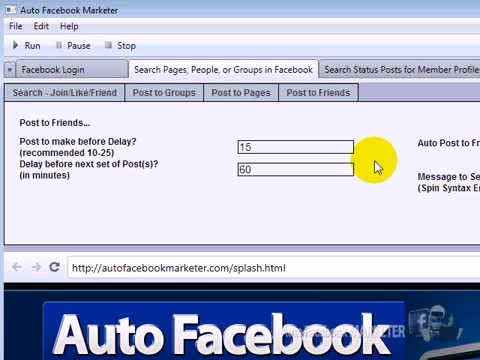
mouse_move(376, 162)
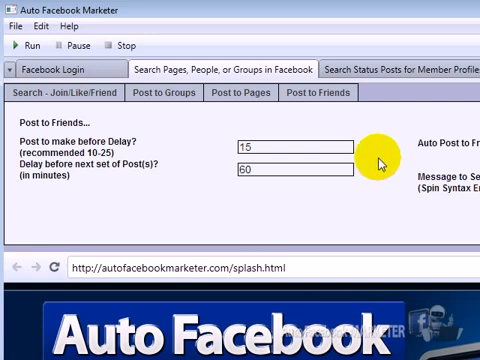
mouse_move(430, 142)
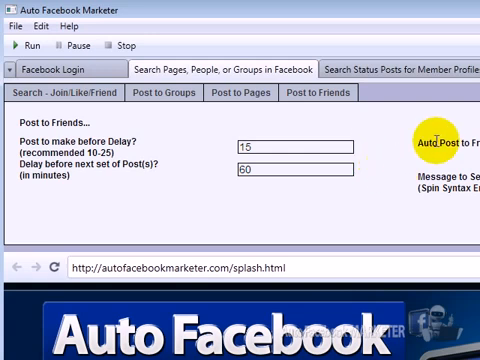
mouse_move(404, 132)
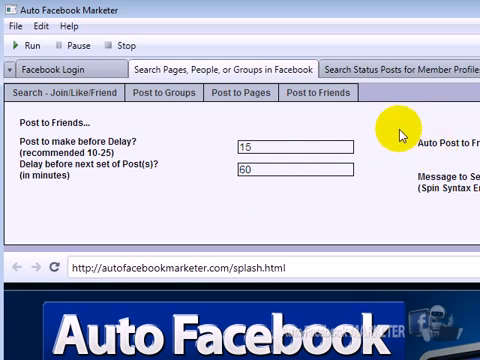
mouse_move(404, 140)
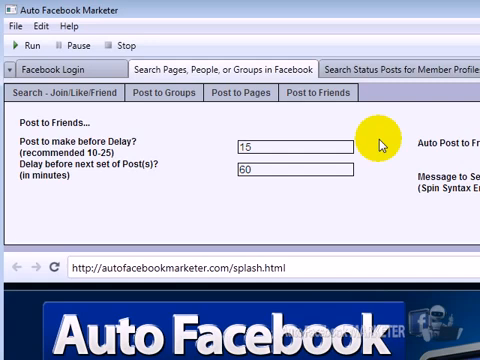
mouse_move(398, 142)
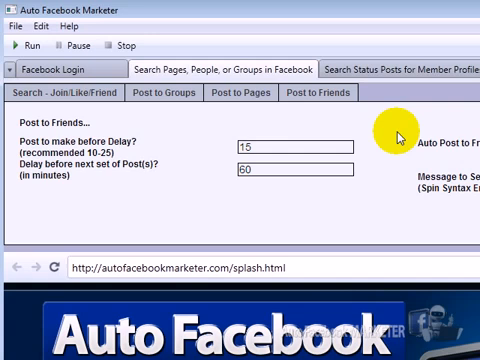
mouse_move(400, 136)
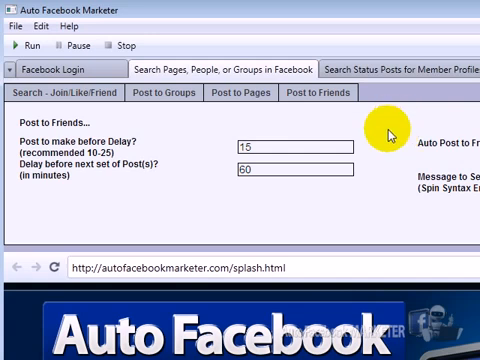
mouse_move(380, 128)
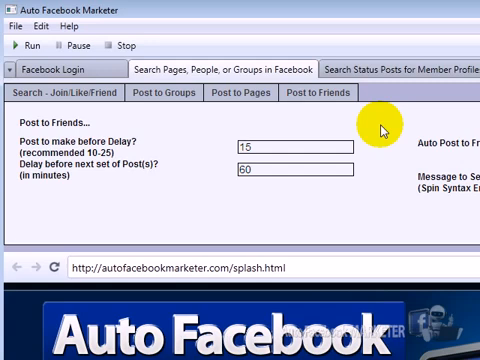
mouse_move(356, 198)
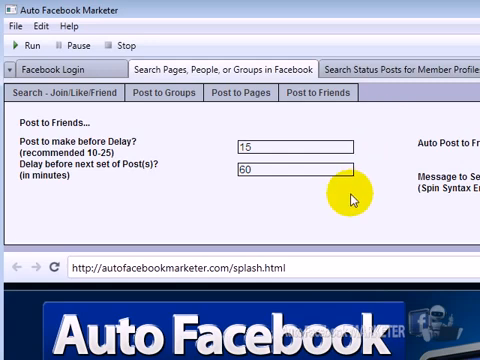
mouse_move(348, 192)
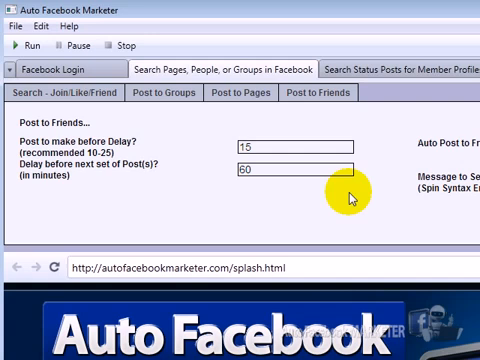
mouse_move(352, 196)
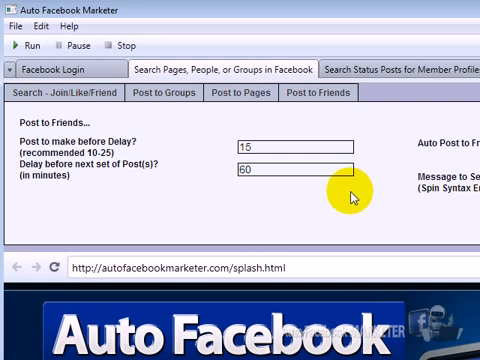